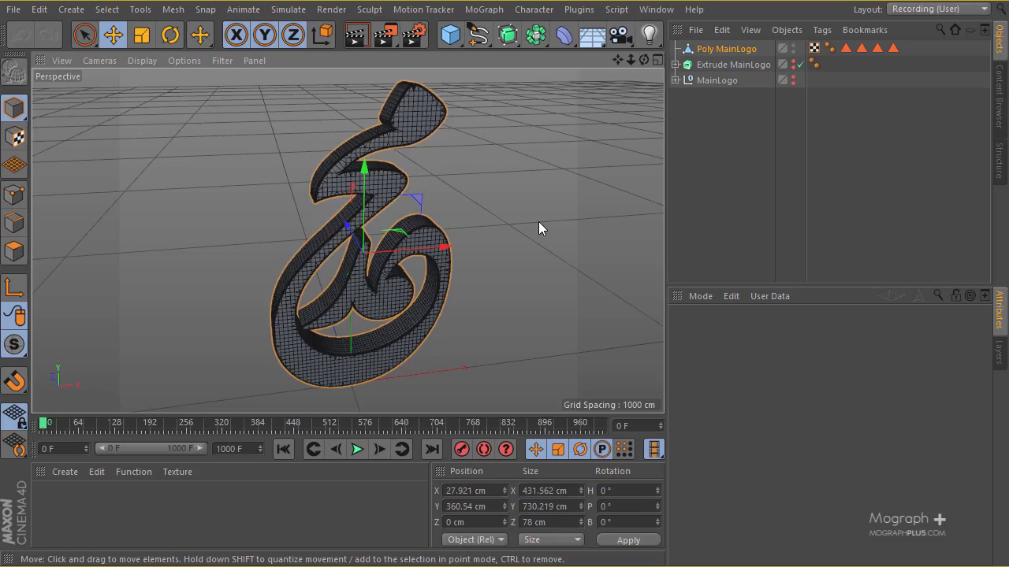
mouse_move(515, 236)
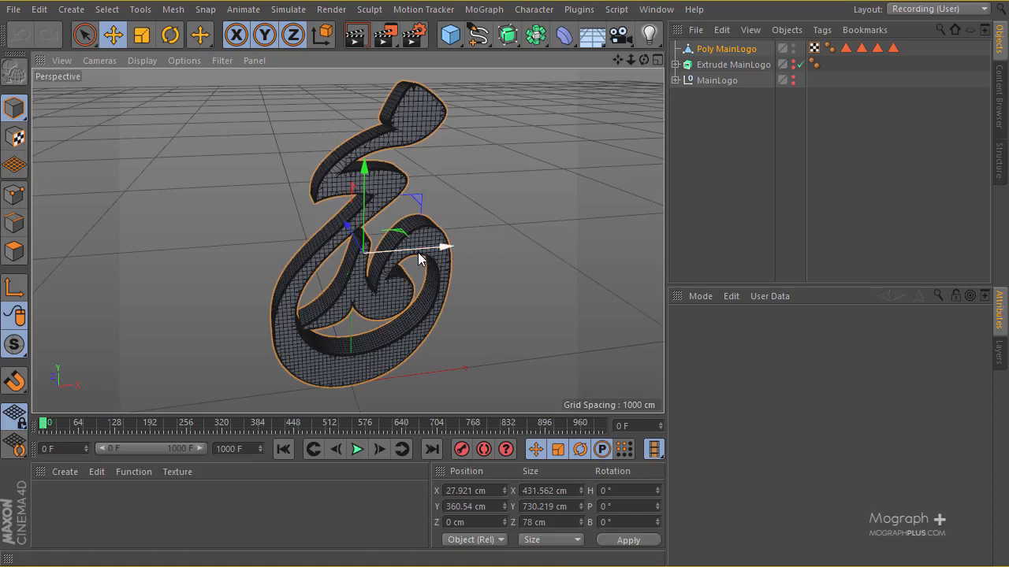
mouse_move(364, 164)
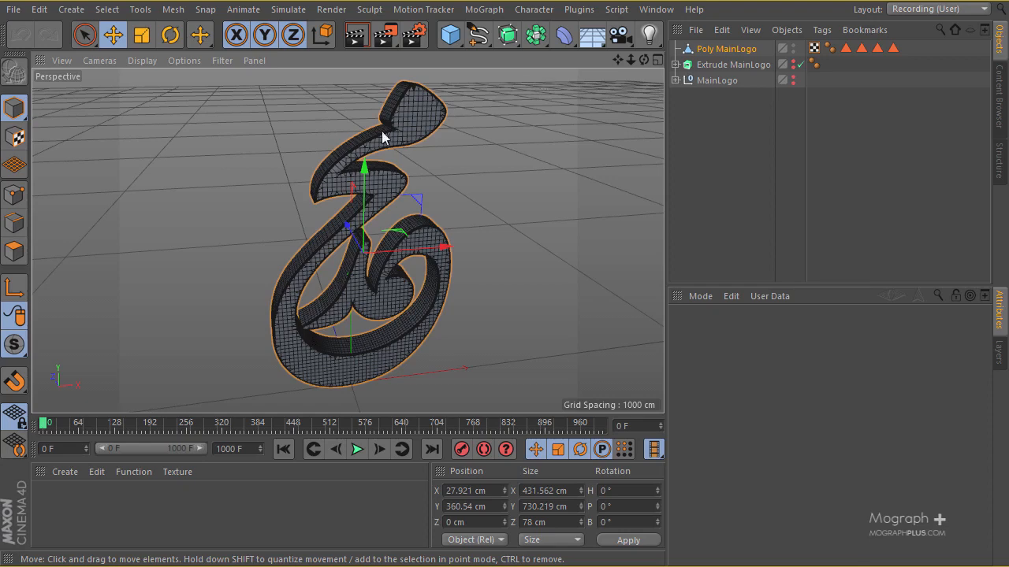
mouse_move(307, 278)
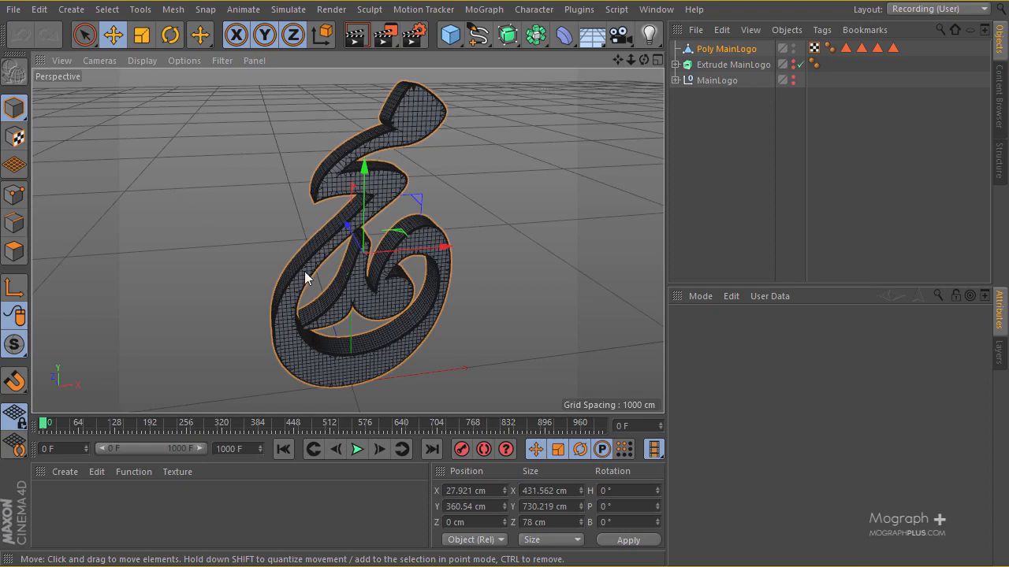
mouse_move(755, 100)
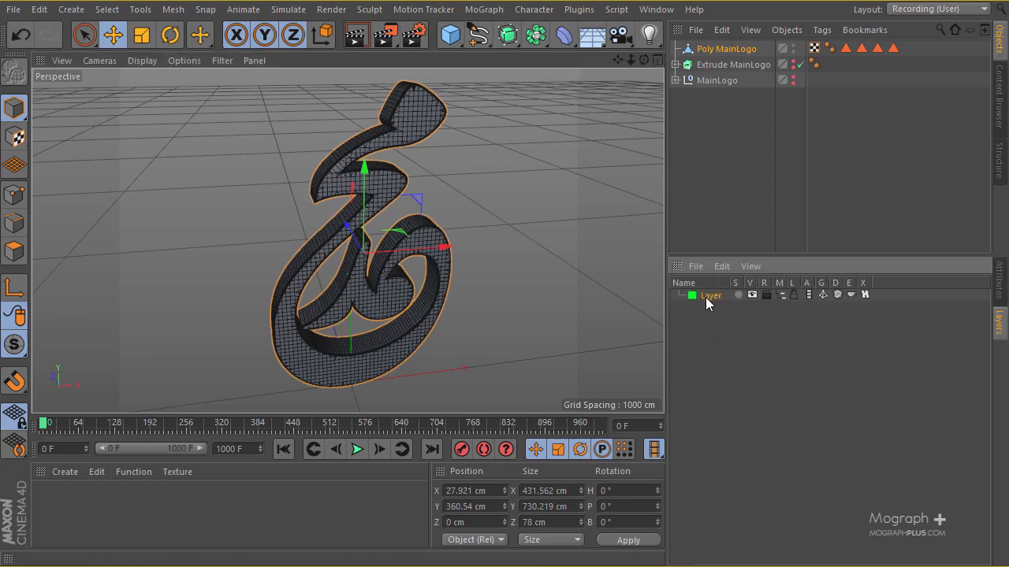
- Rename the new layer 'Extrta', assign Extrude MainLogo to it, and select Poly MainLogo
double_click(711, 295)
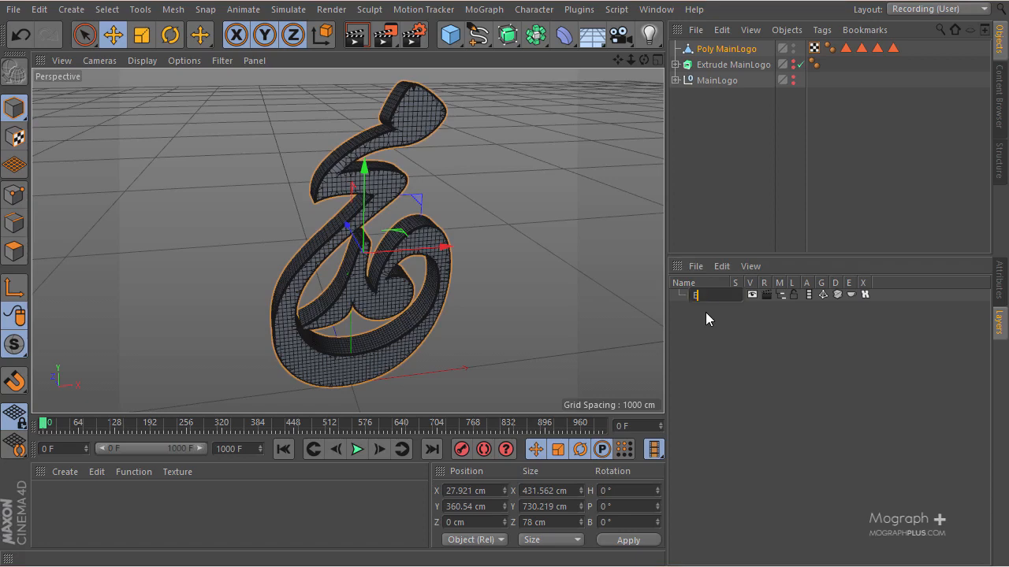
type("Extrta")
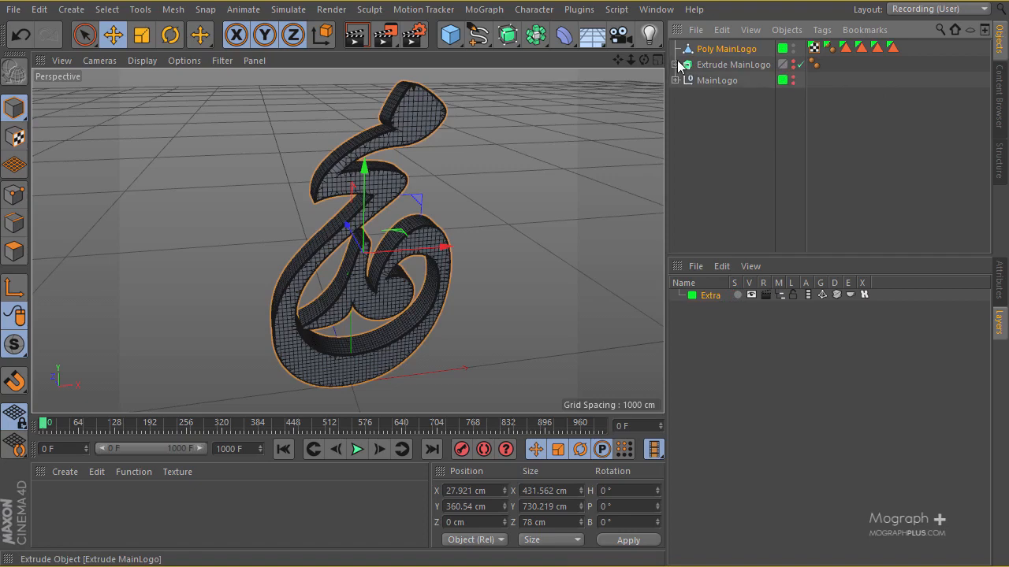
left_click(733, 65)
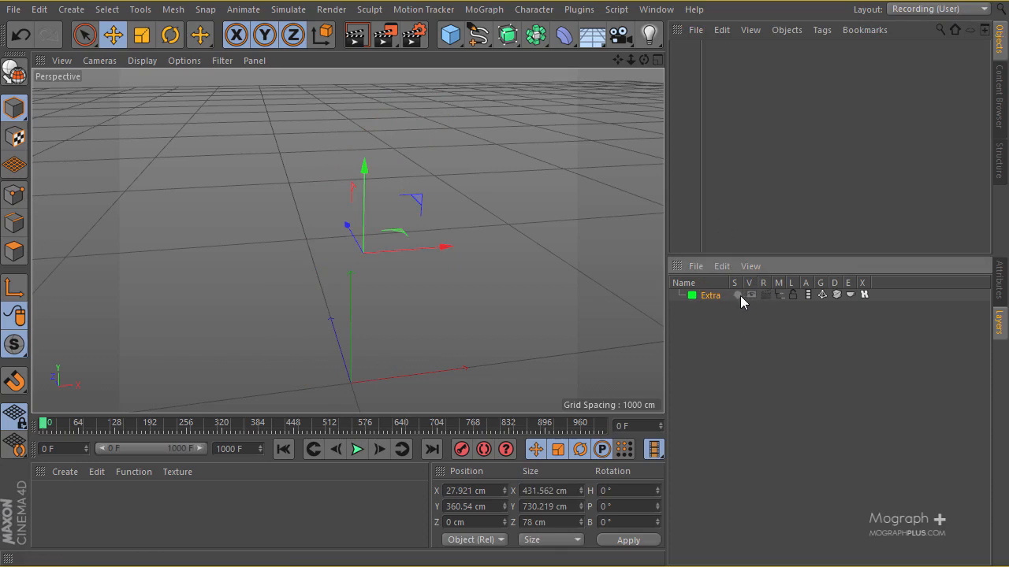
mouse_move(767, 300)
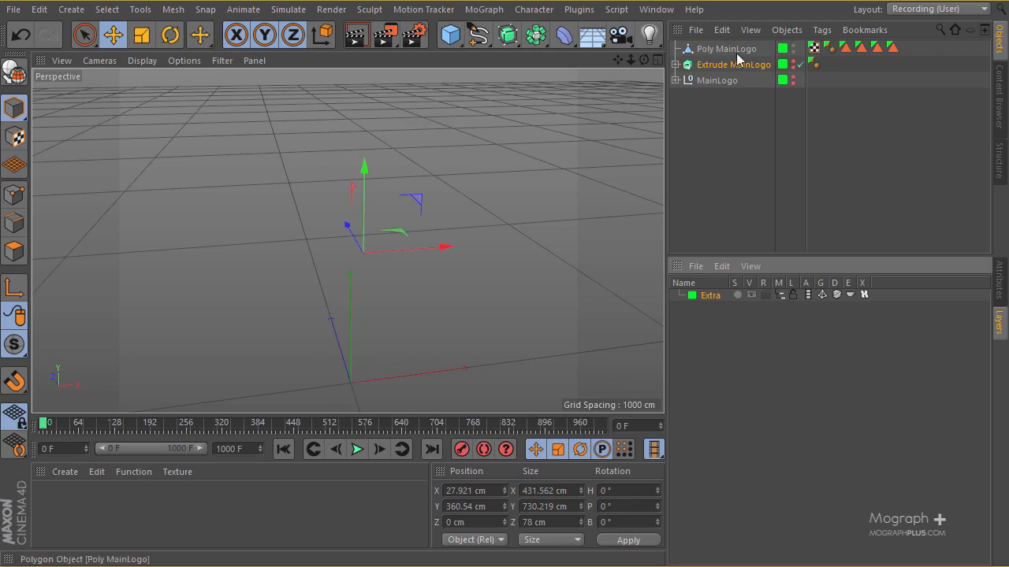
left_click(779, 49)
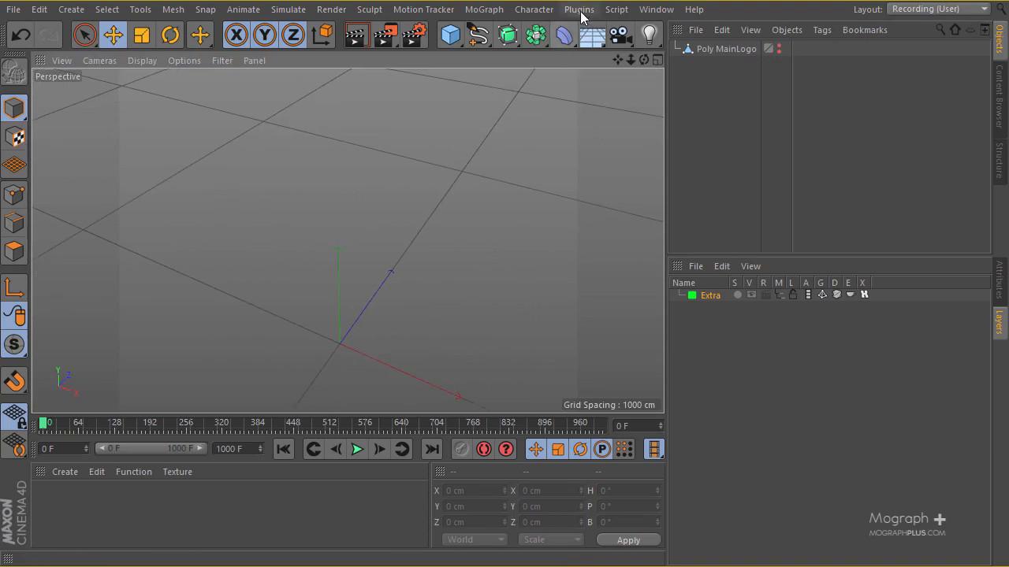
- Add a RealFlow Mesh Importer object from Plugins and show its settings
left_click(580, 9)
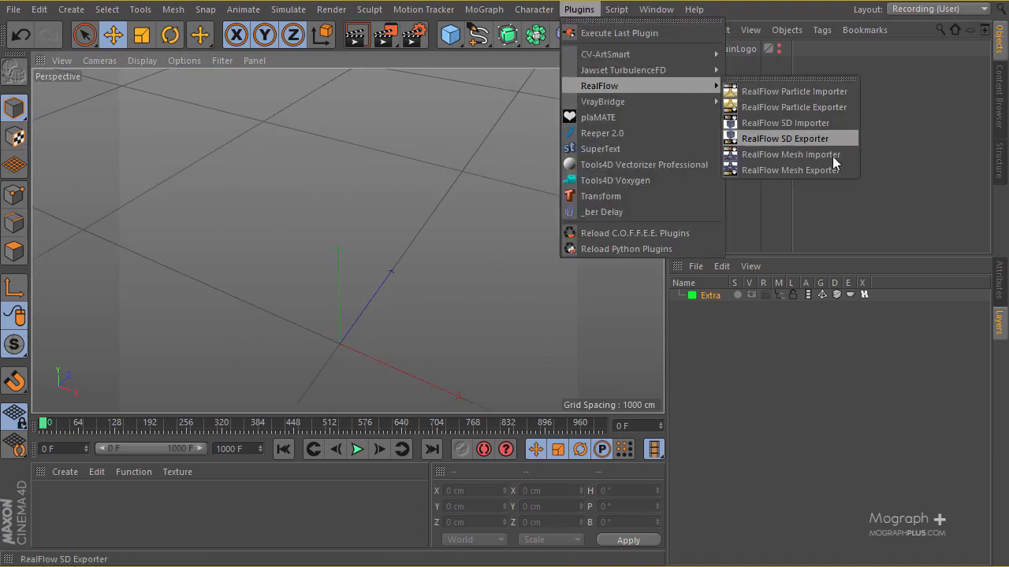
left_click(791, 155)
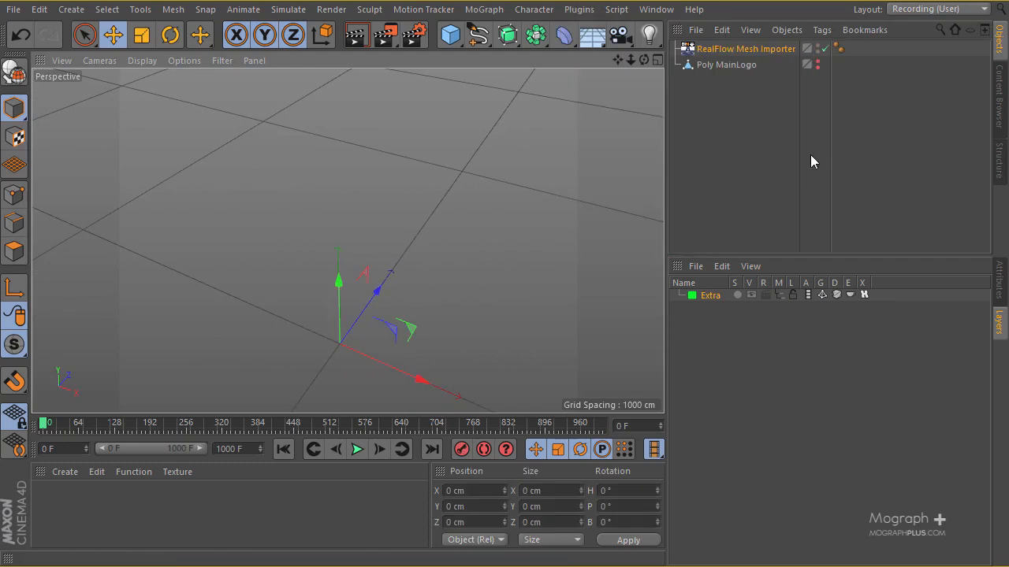
mouse_move(984, 283)
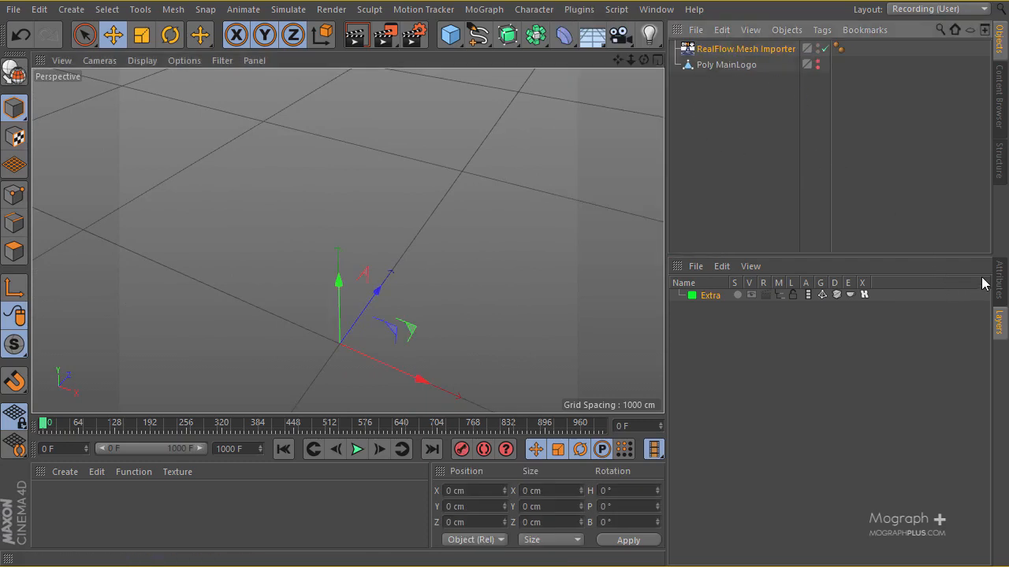
left_click(742, 48)
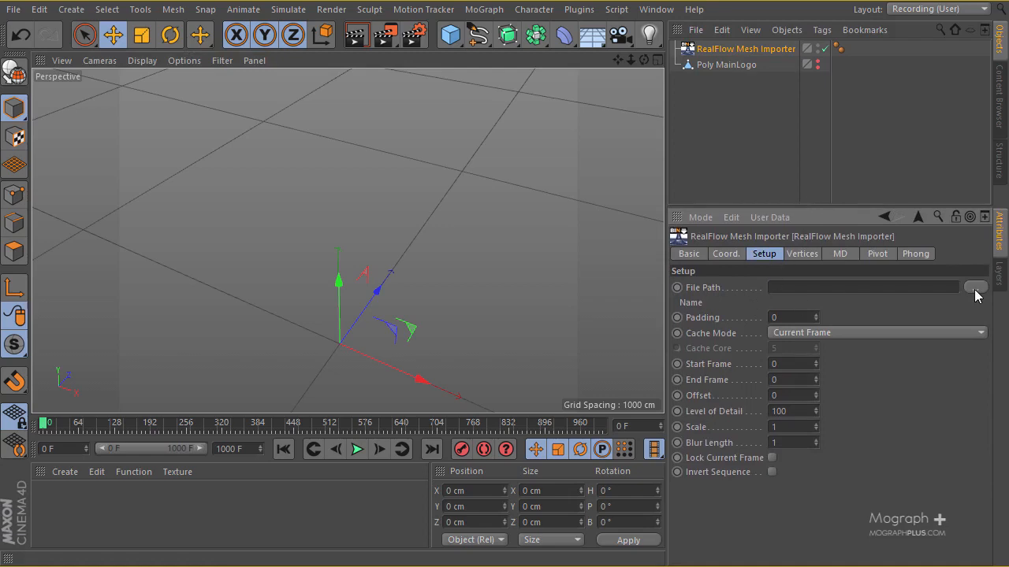
- Load the first ParticleMesh01 file from the meshes folder into the importer
left_click(998, 288)
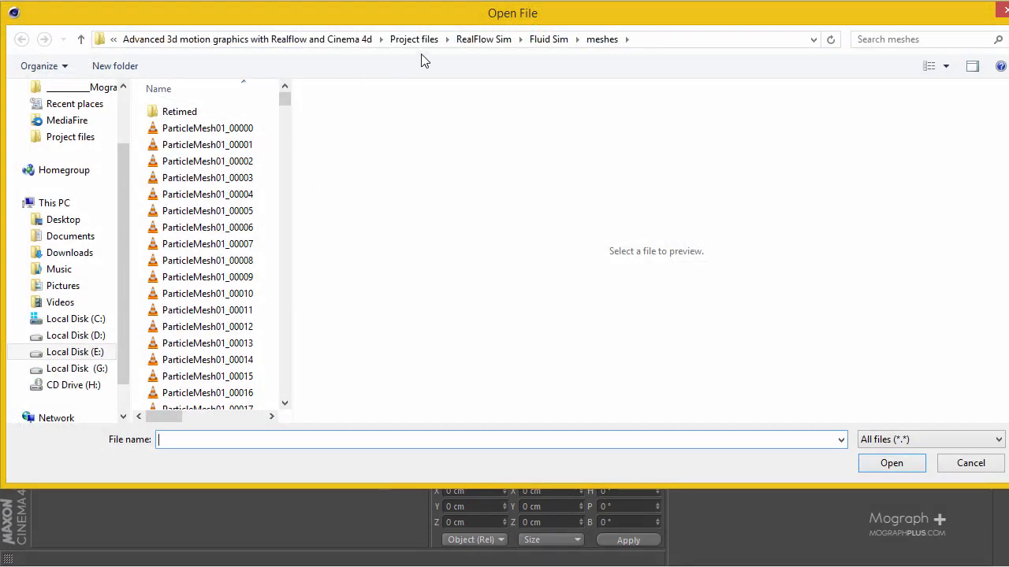
mouse_move(497, 53)
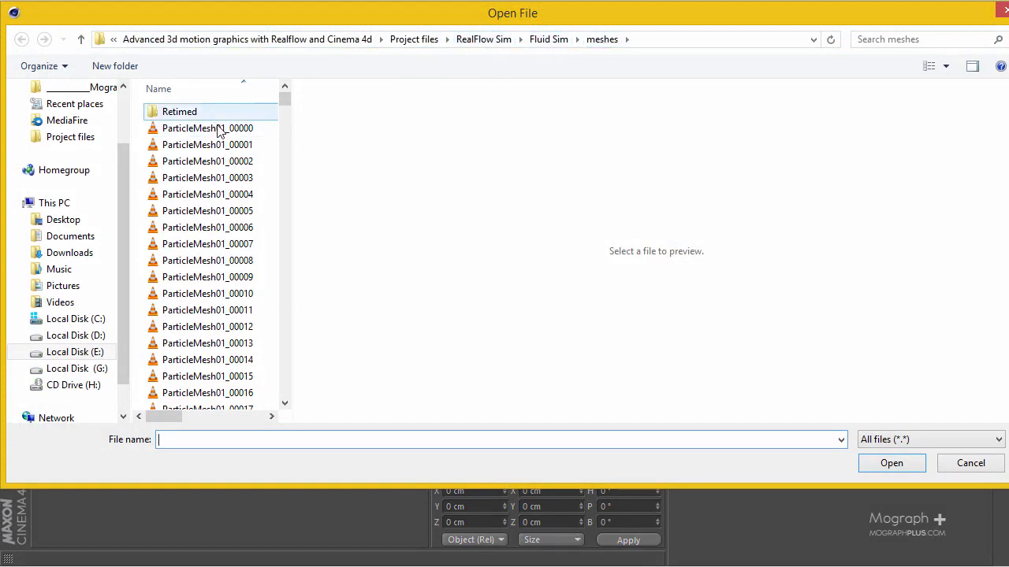
scroll("down", 3)
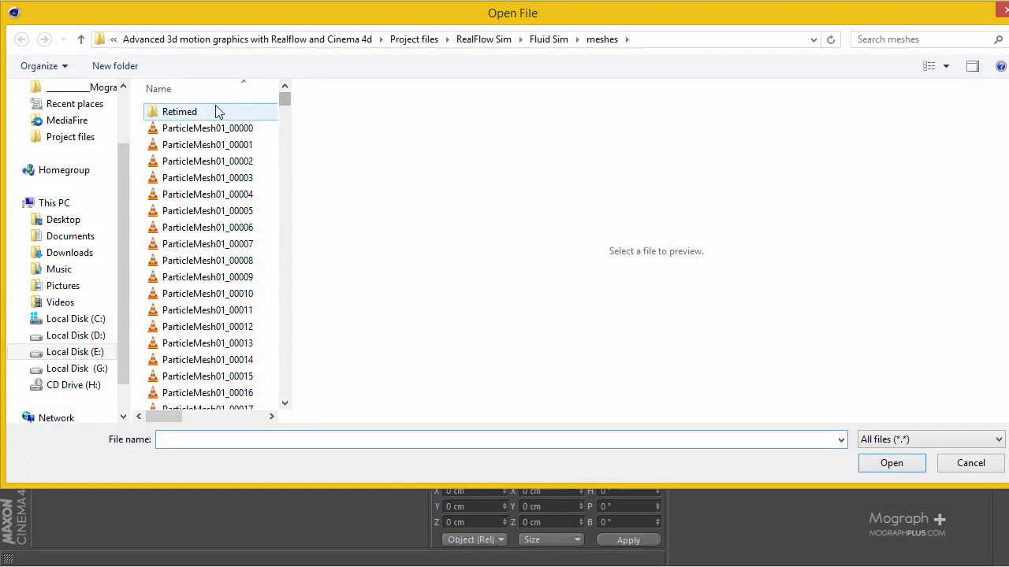
left_click(208, 128)
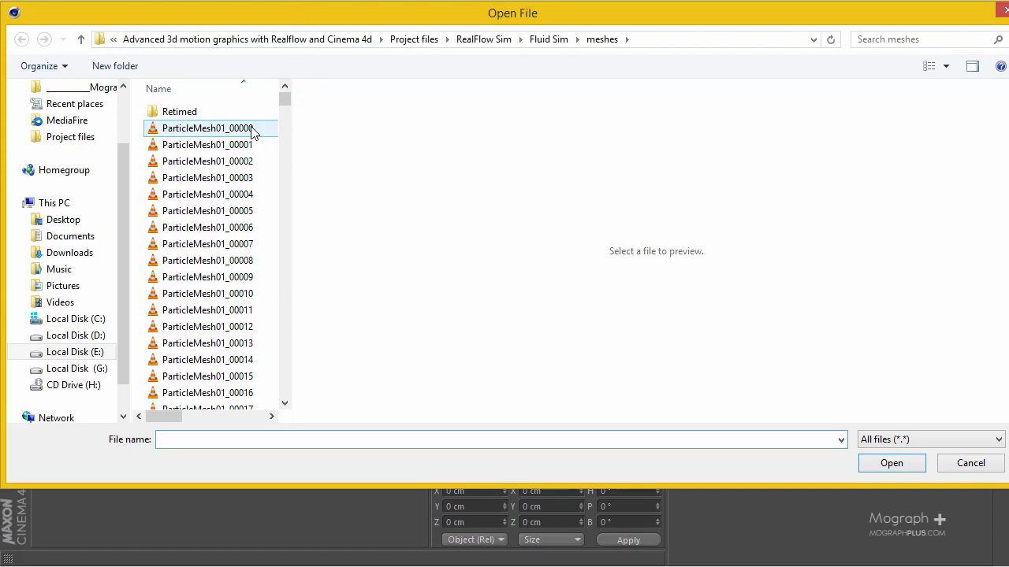
left_click(891, 462)
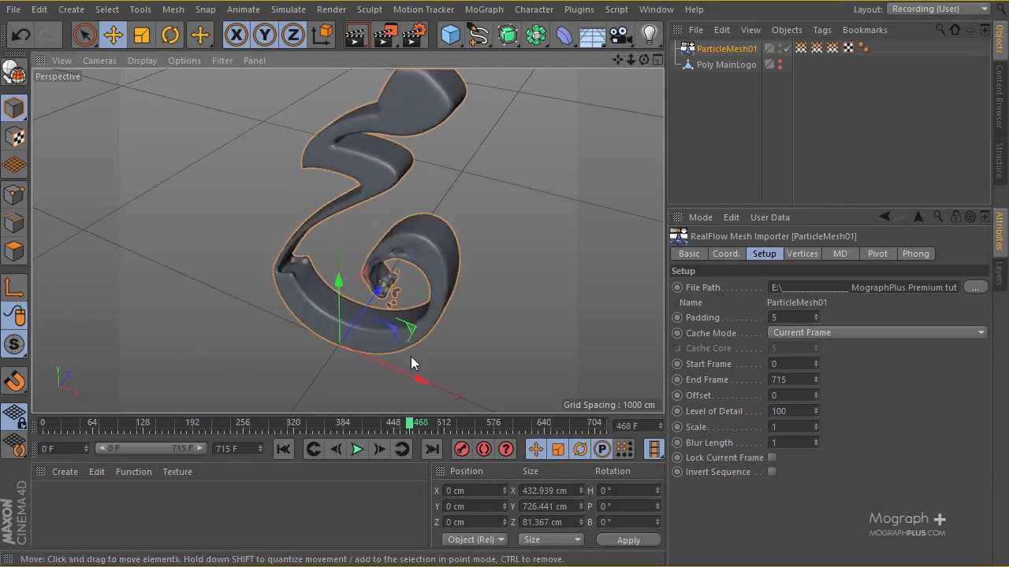
- Scrub the timeline to see the fluid logo form up to frame 715
left_click_drag(410, 422, 566, 422)
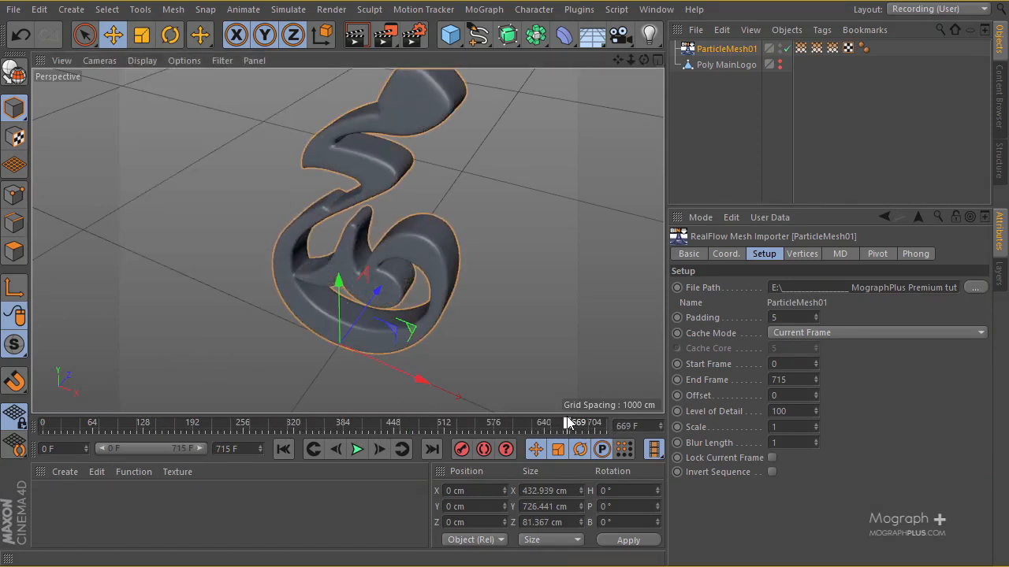
left_click_drag(568, 423, 276, 423)
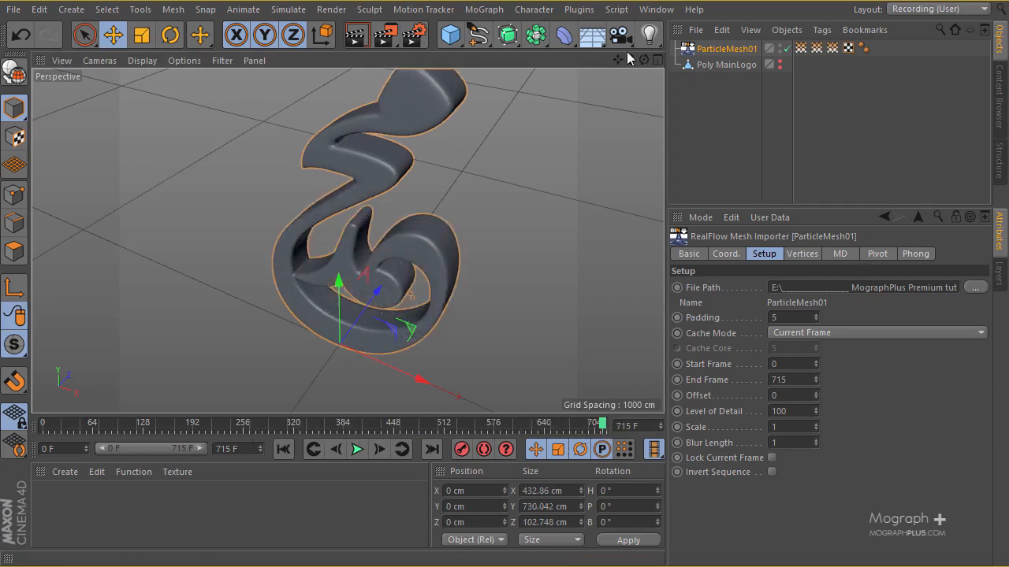
left_click(593, 9)
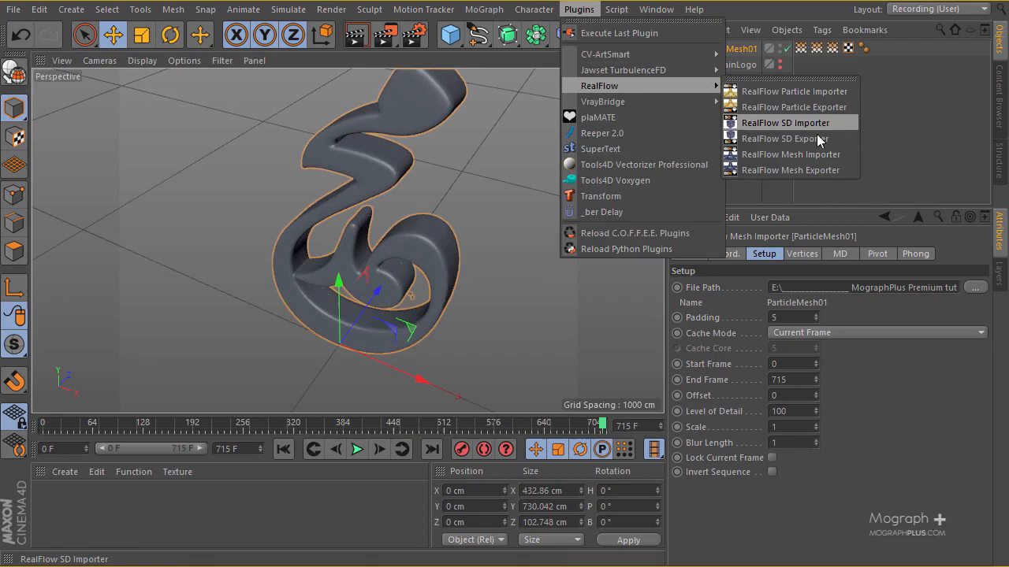
- Add a second importer loaded with ParticleMesh01retimed_00000 and refresh the scene
left_click(791, 153)
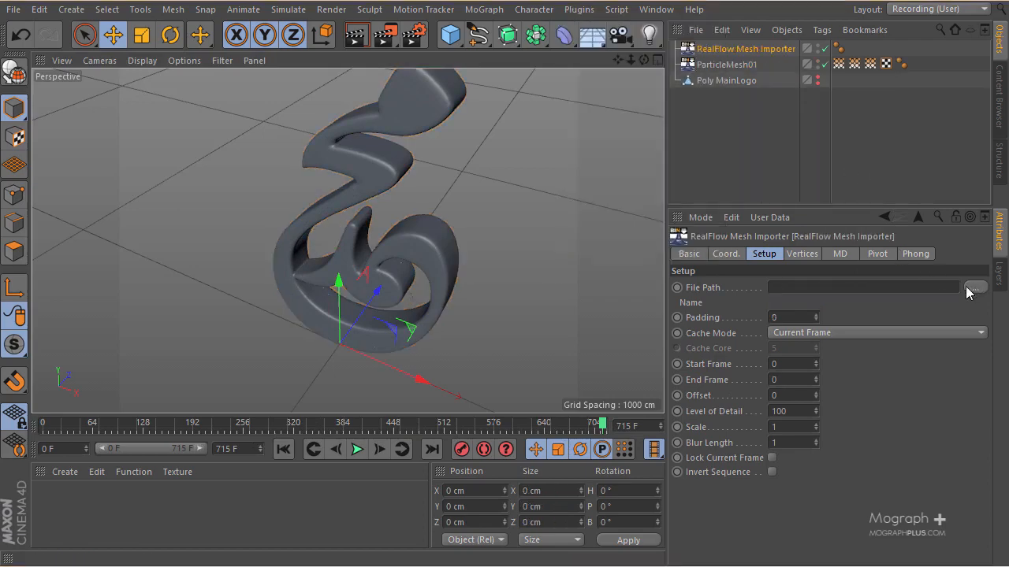
left_click(977, 286)
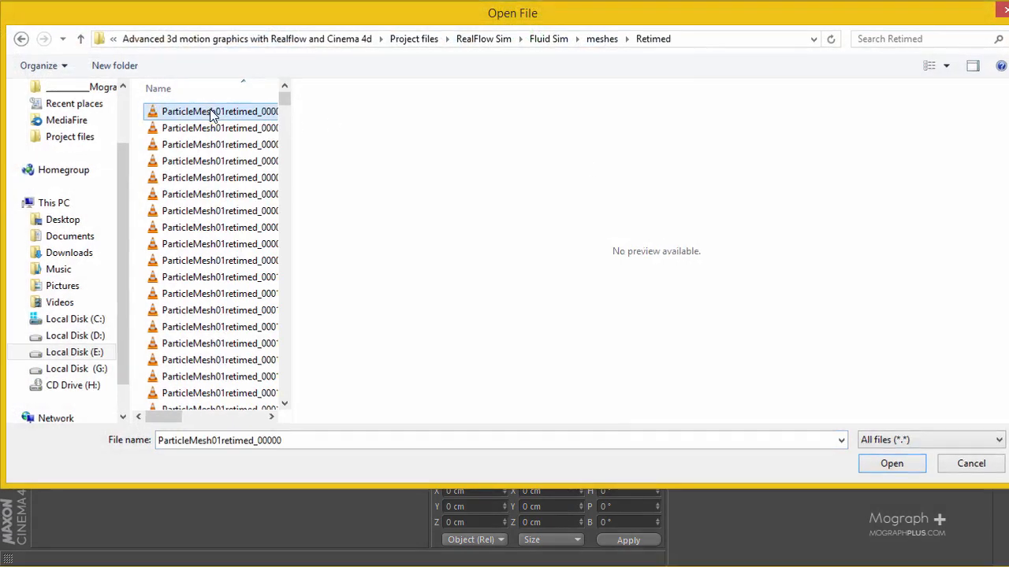
left_click(892, 462)
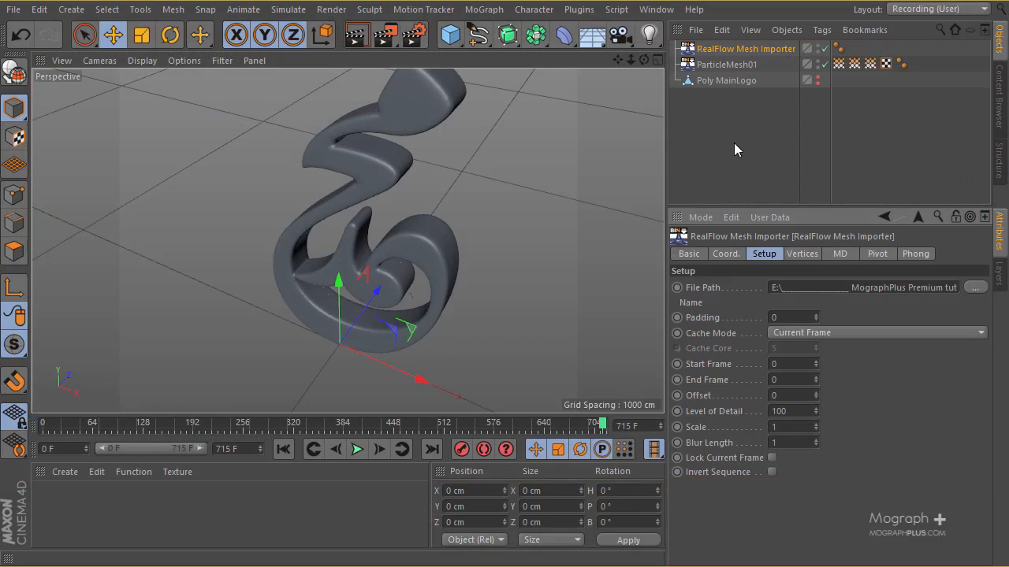
mouse_move(807, 112)
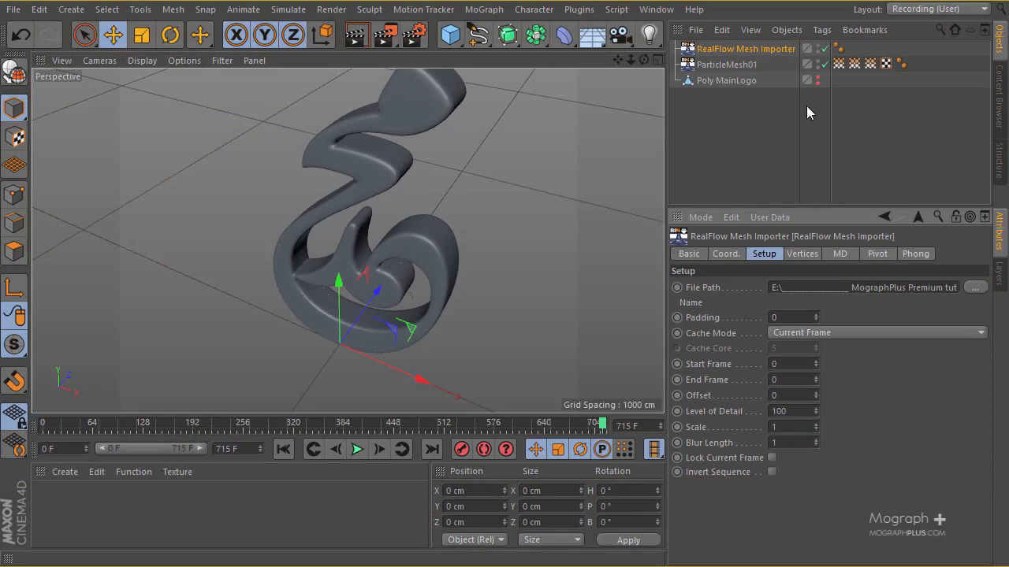
left_click(739, 48)
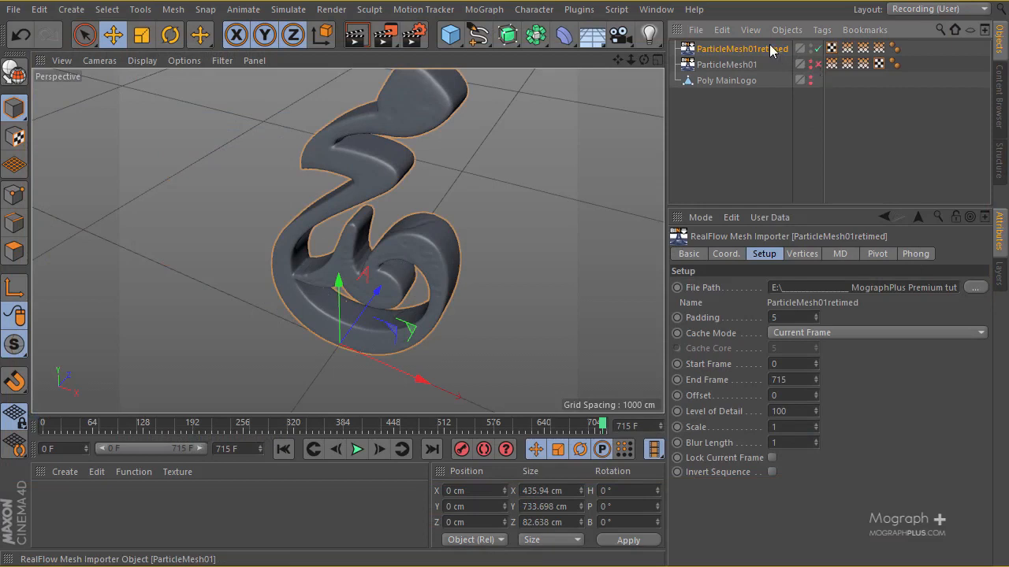
- Scrub the retimed fluid logo between frames 211 and 352
left_click(363, 422)
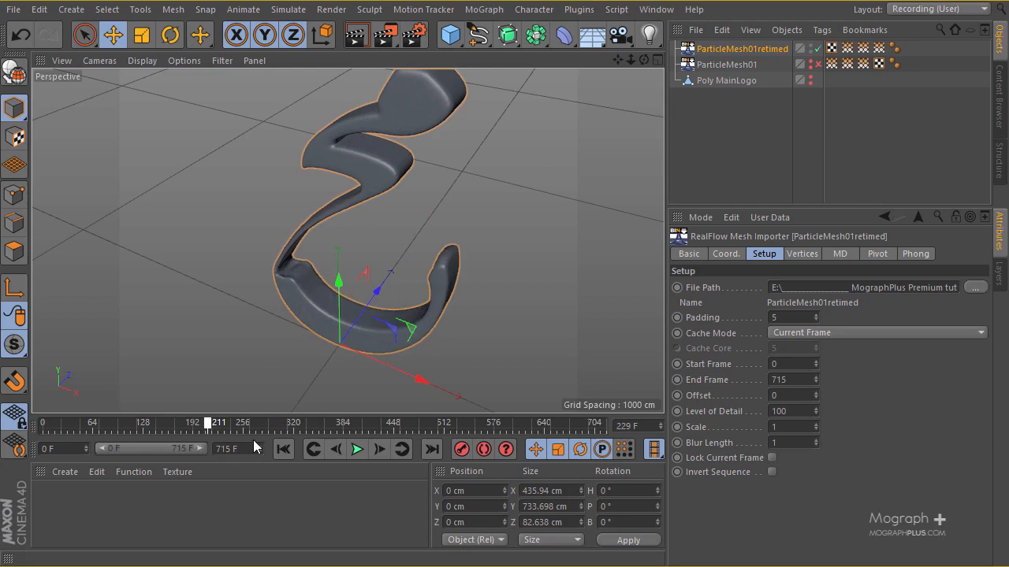
left_click_drag(218, 423, 284, 424)
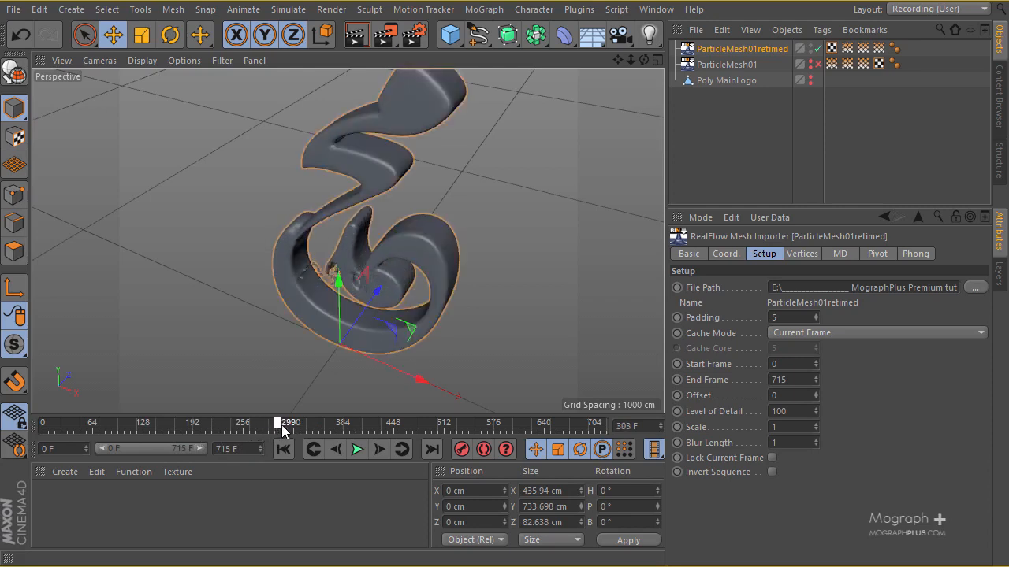
left_click_drag(284, 423, 298, 423)
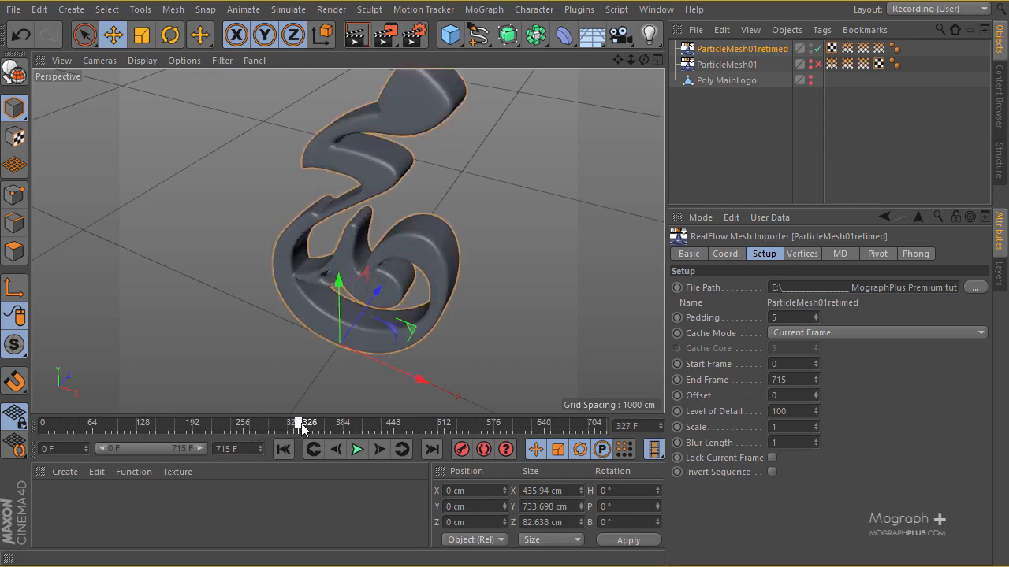
left_click_drag(298, 423, 316, 423)
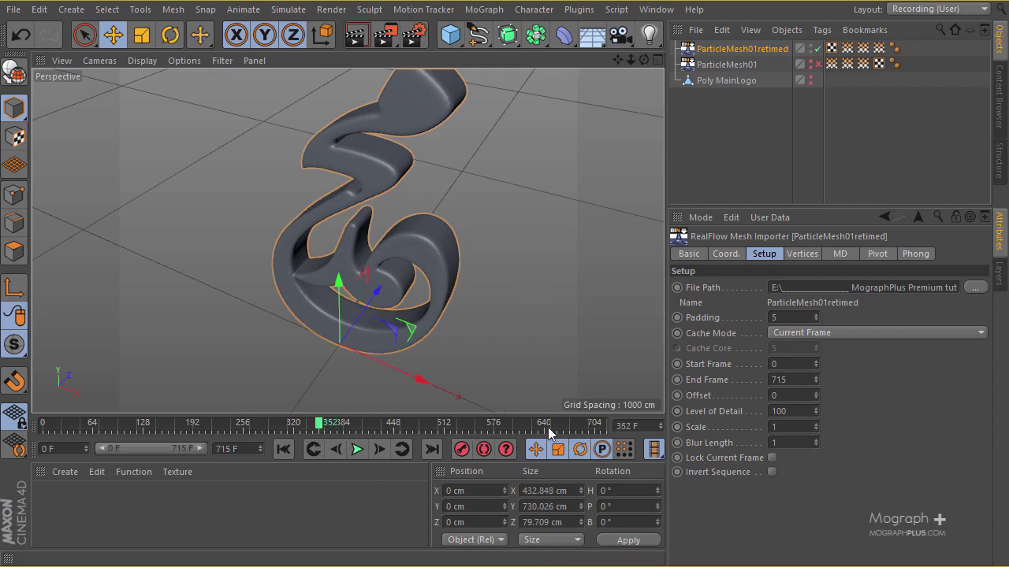
mouse_move(291, 145)
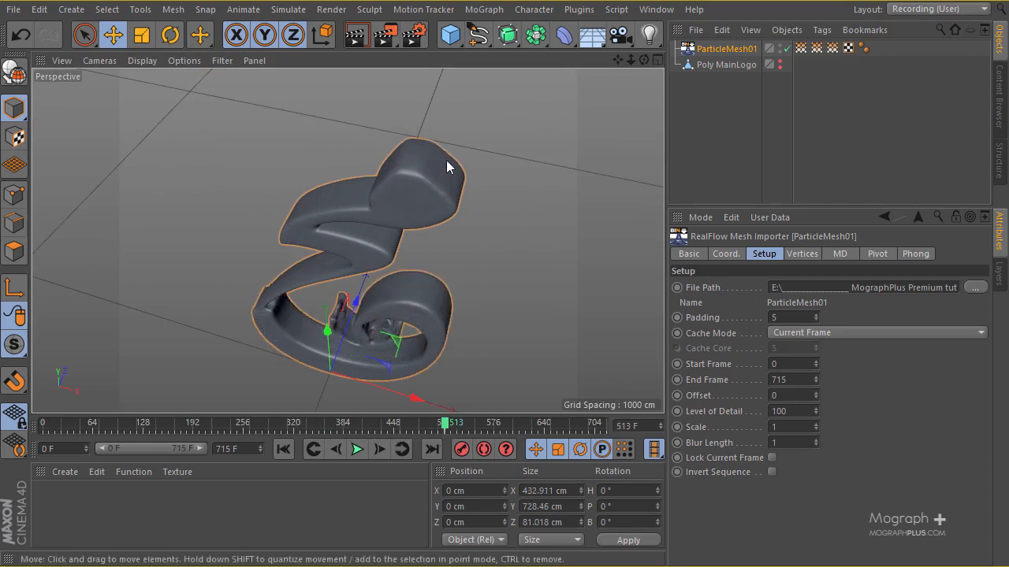
mouse_move(599, 9)
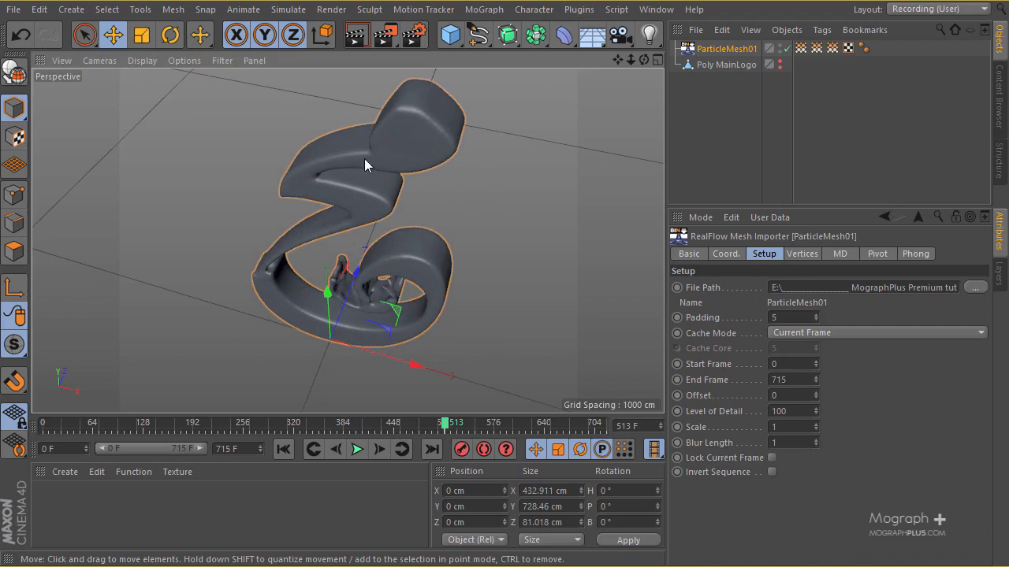
mouse_move(327, 283)
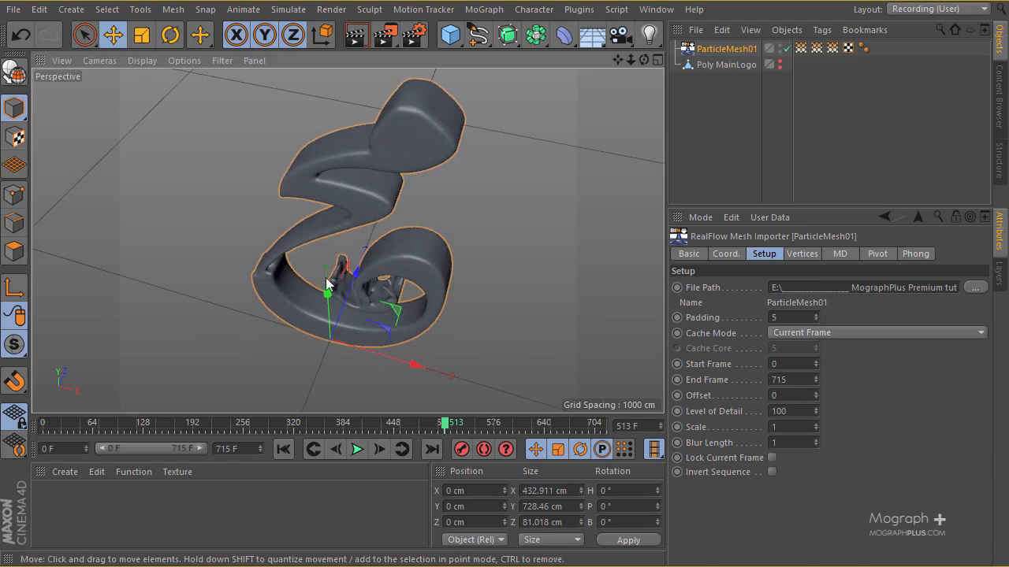
left_click_drag(327, 284, 319, 253)
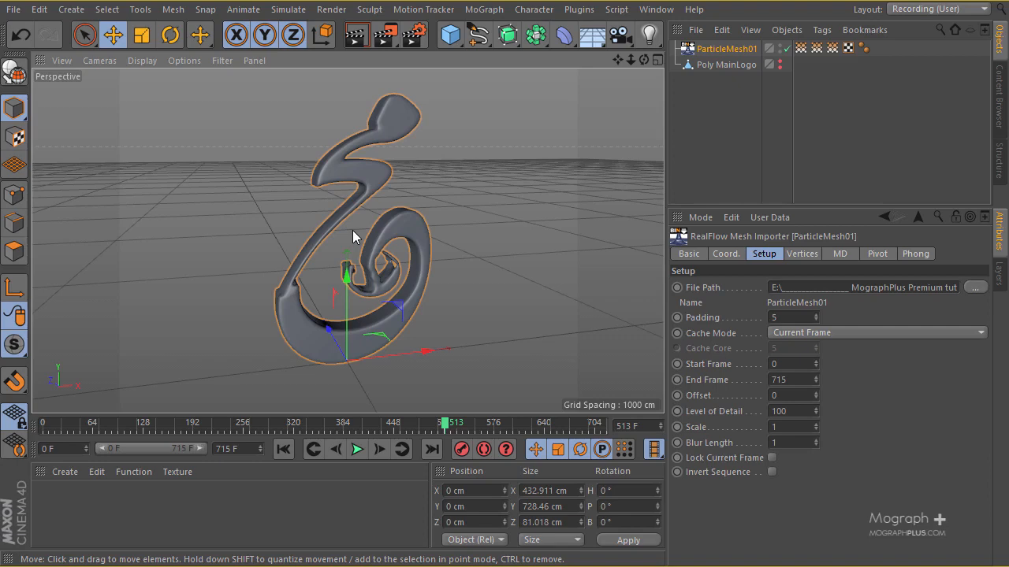
mouse_move(323, 160)
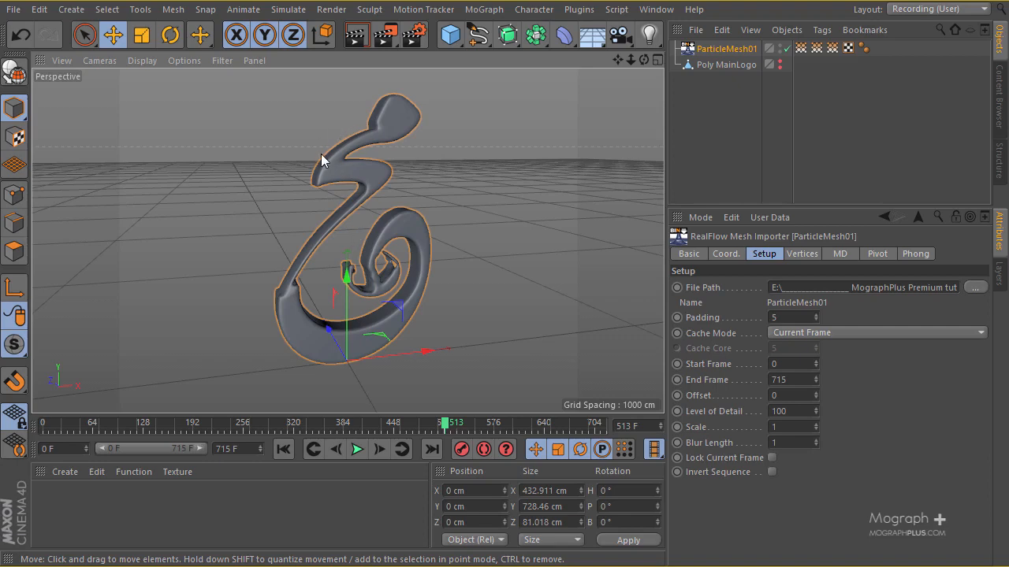
mouse_move(384, 177)
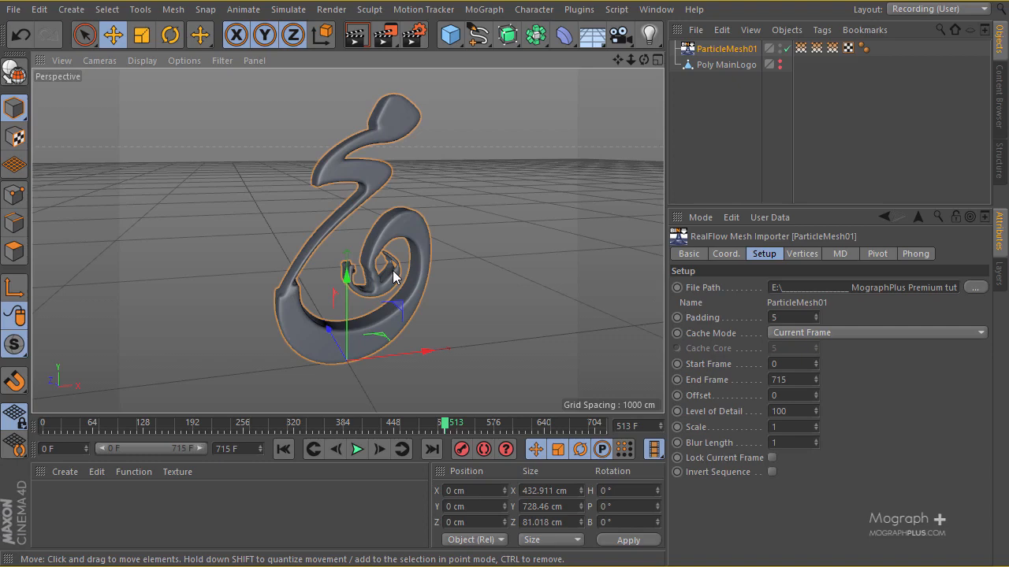
mouse_move(386, 133)
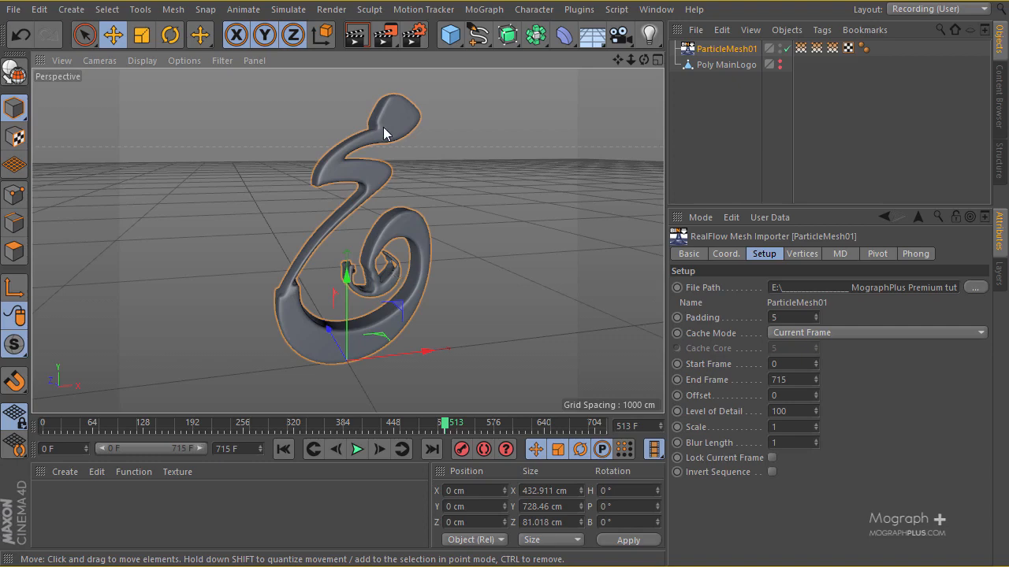
mouse_move(378, 139)
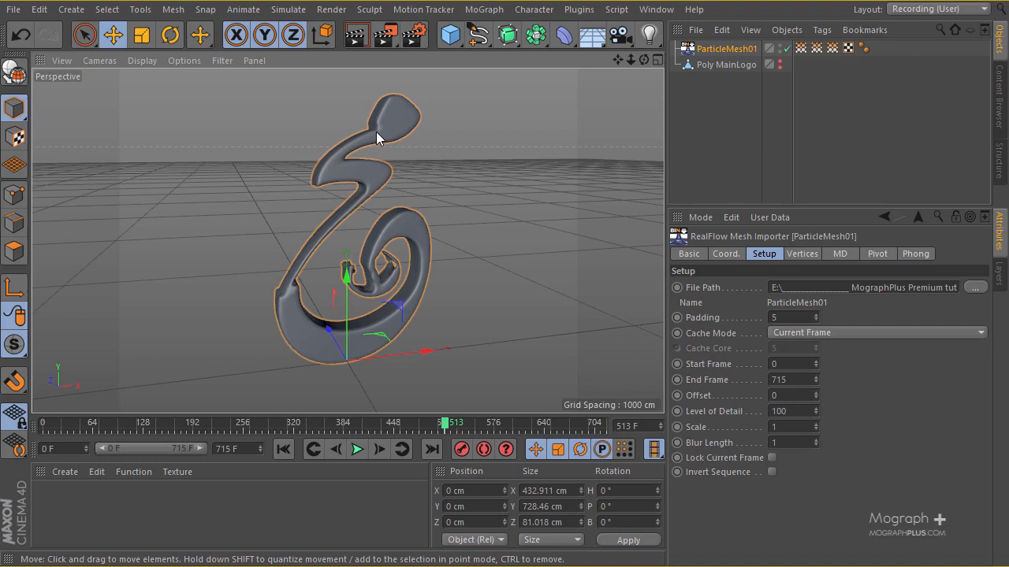
mouse_move(299, 161)
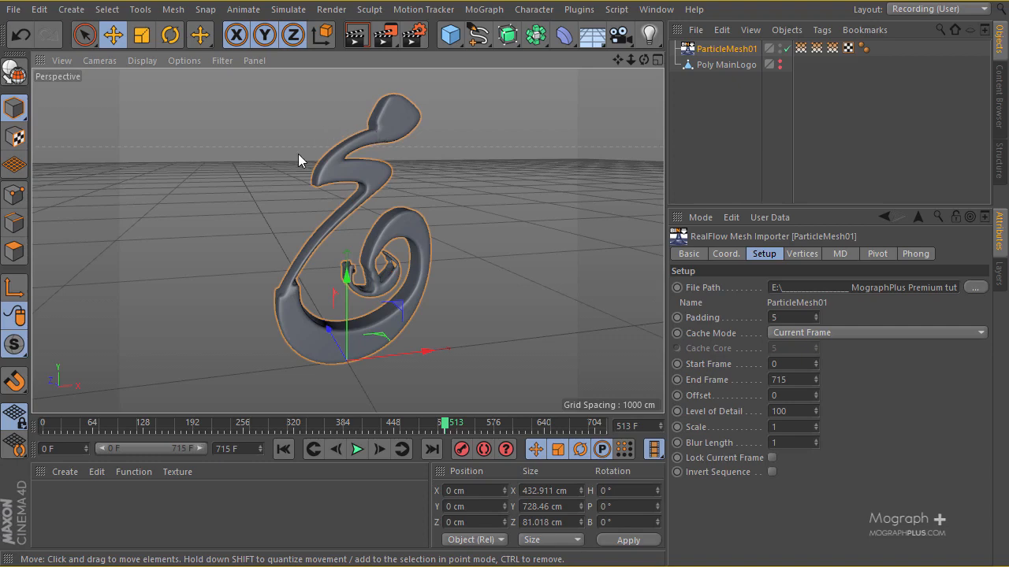
mouse_move(421, 173)
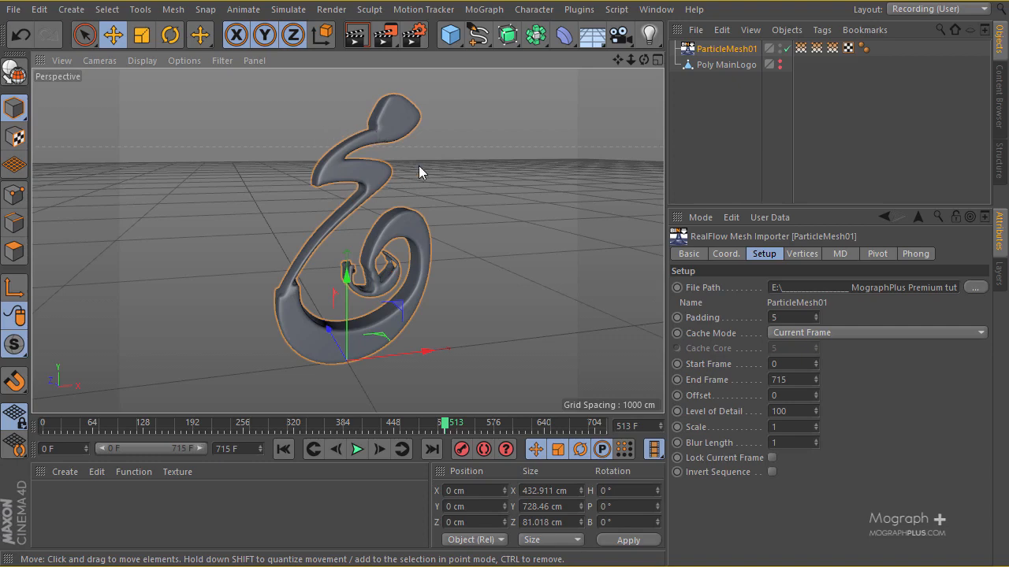
mouse_move(431, 169)
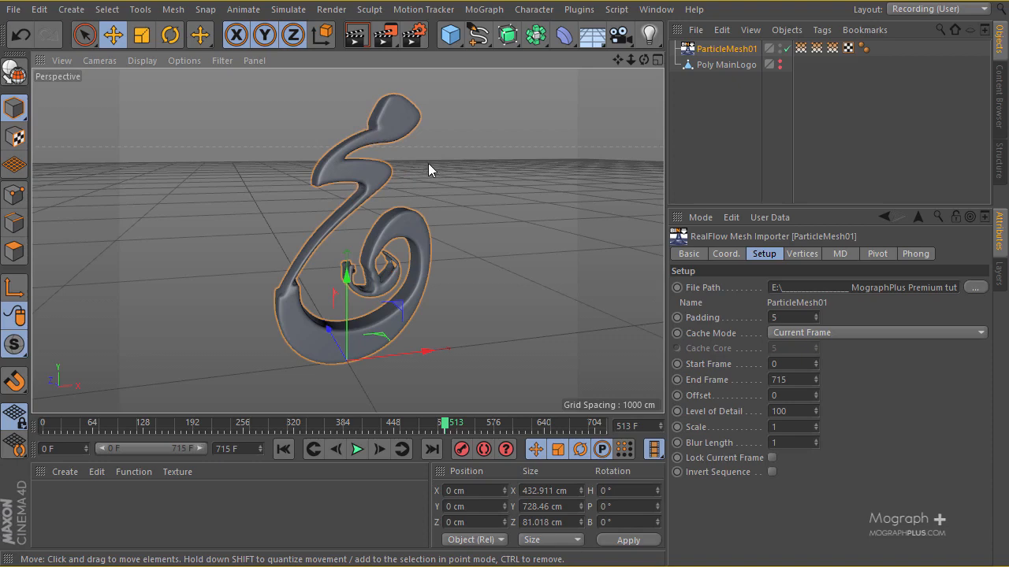
mouse_move(540, 208)
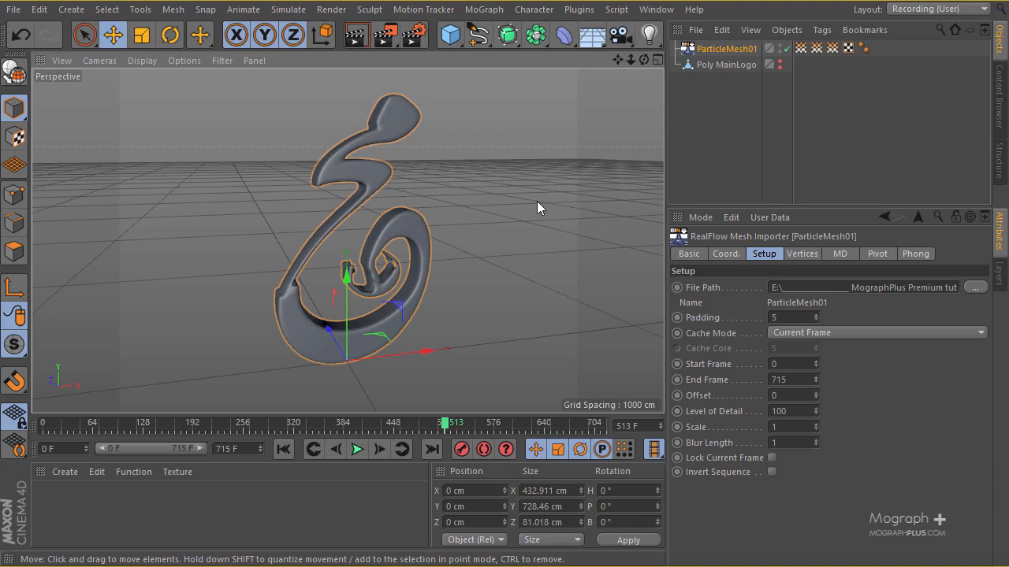